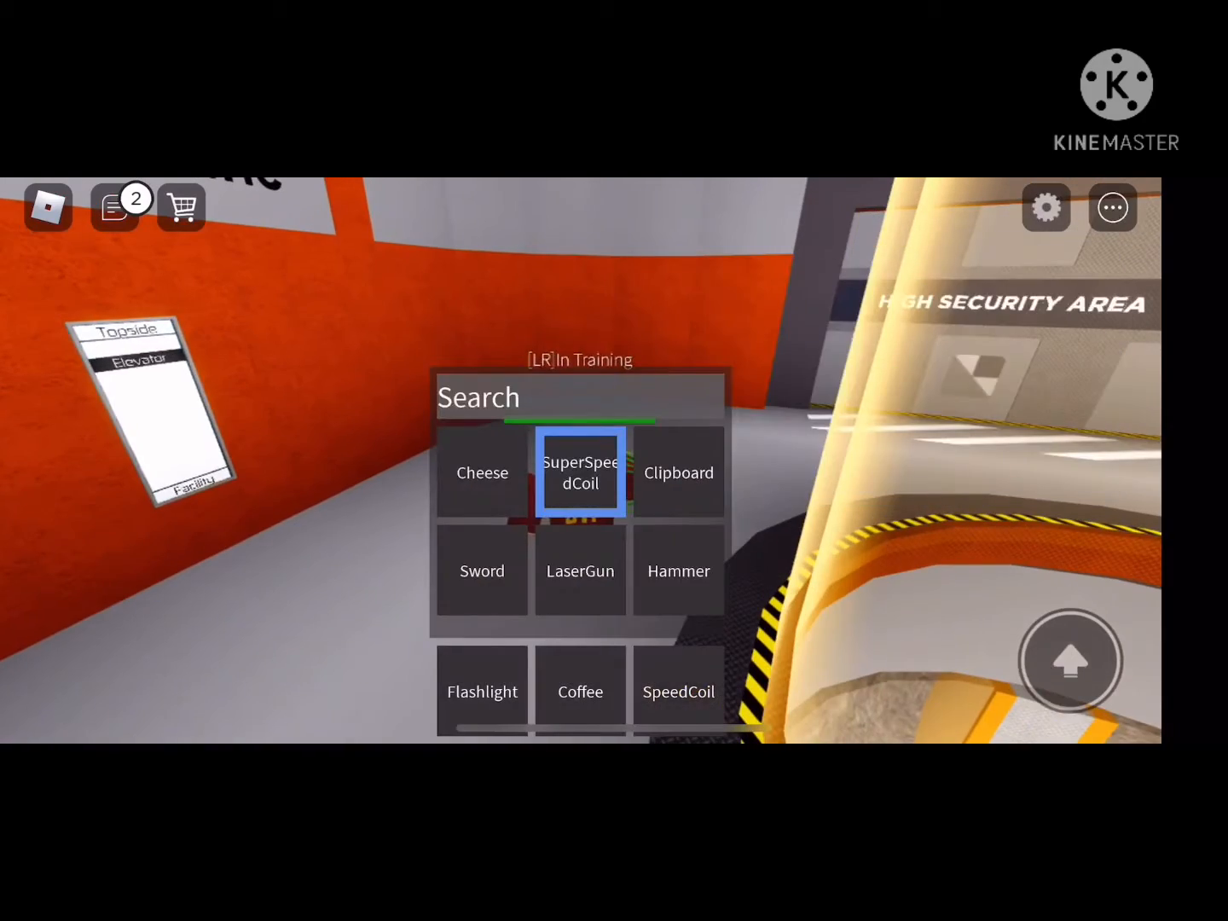
Step: Move the SuperSpeedCoil from the backpack into the hotbar and equip the flashlight
{"action": "left_click", "coordinate": [580, 472]}
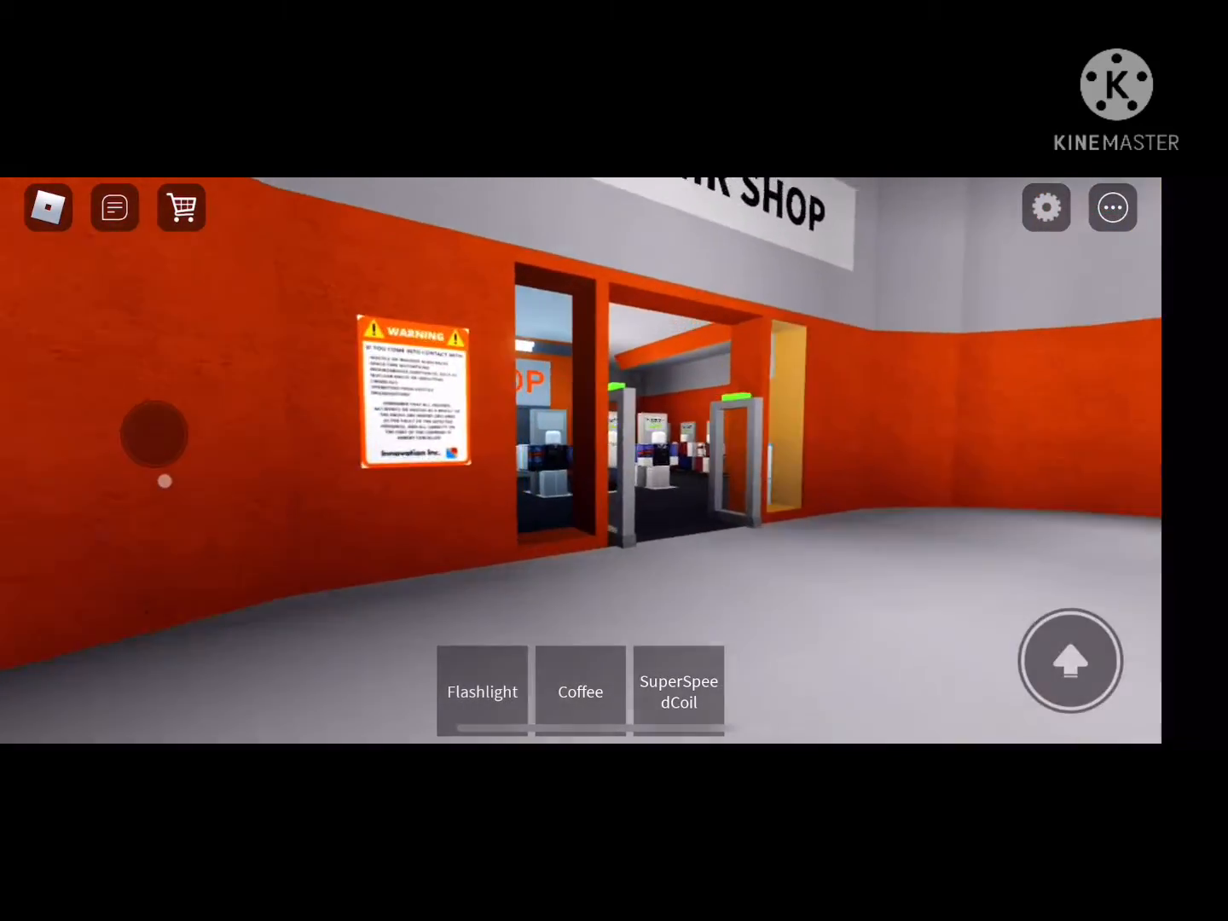
{"action": "left_click", "coordinate": [481, 691]}
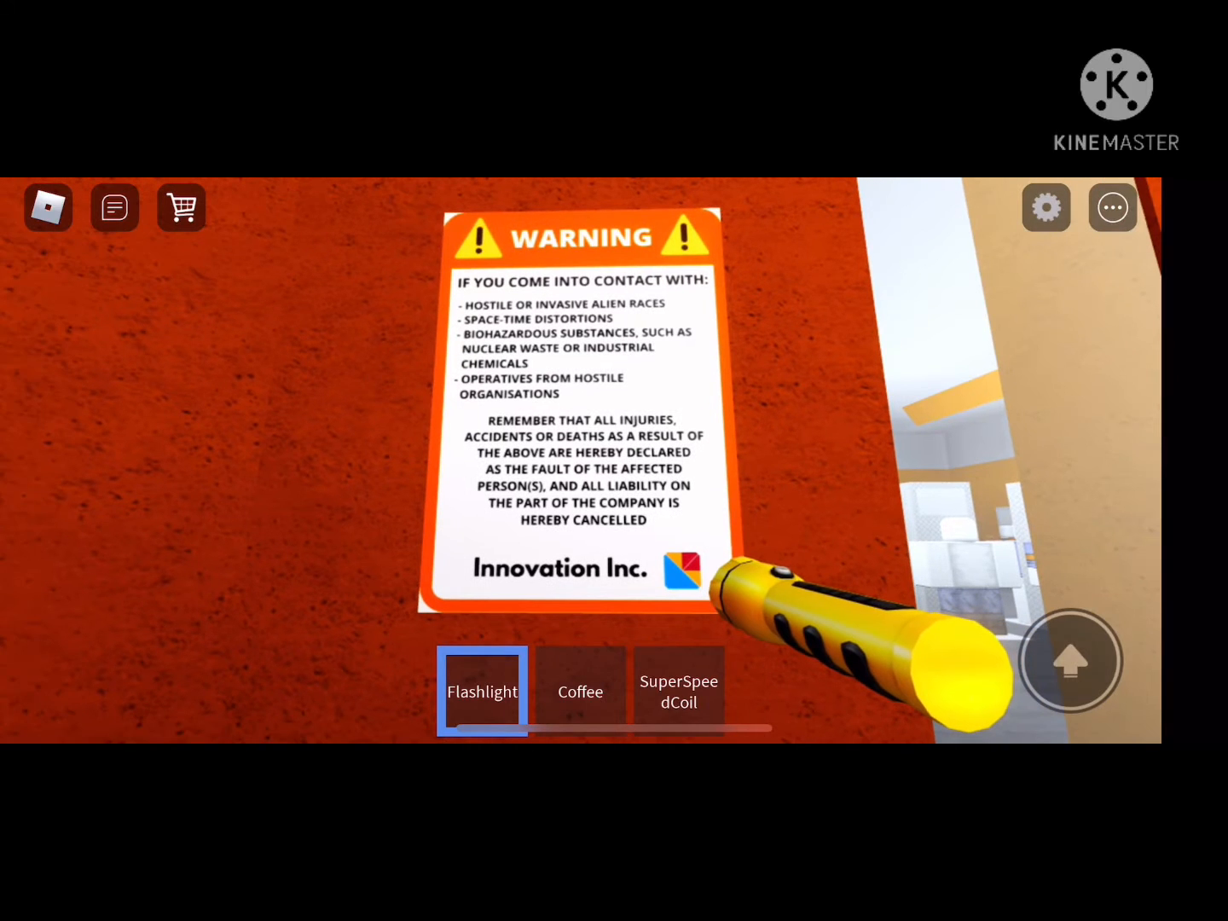
Step: Unequip the flashlight and walk through the lobby toward the Souvenir Shop
{"action": "left_click", "coordinate": [481, 691]}
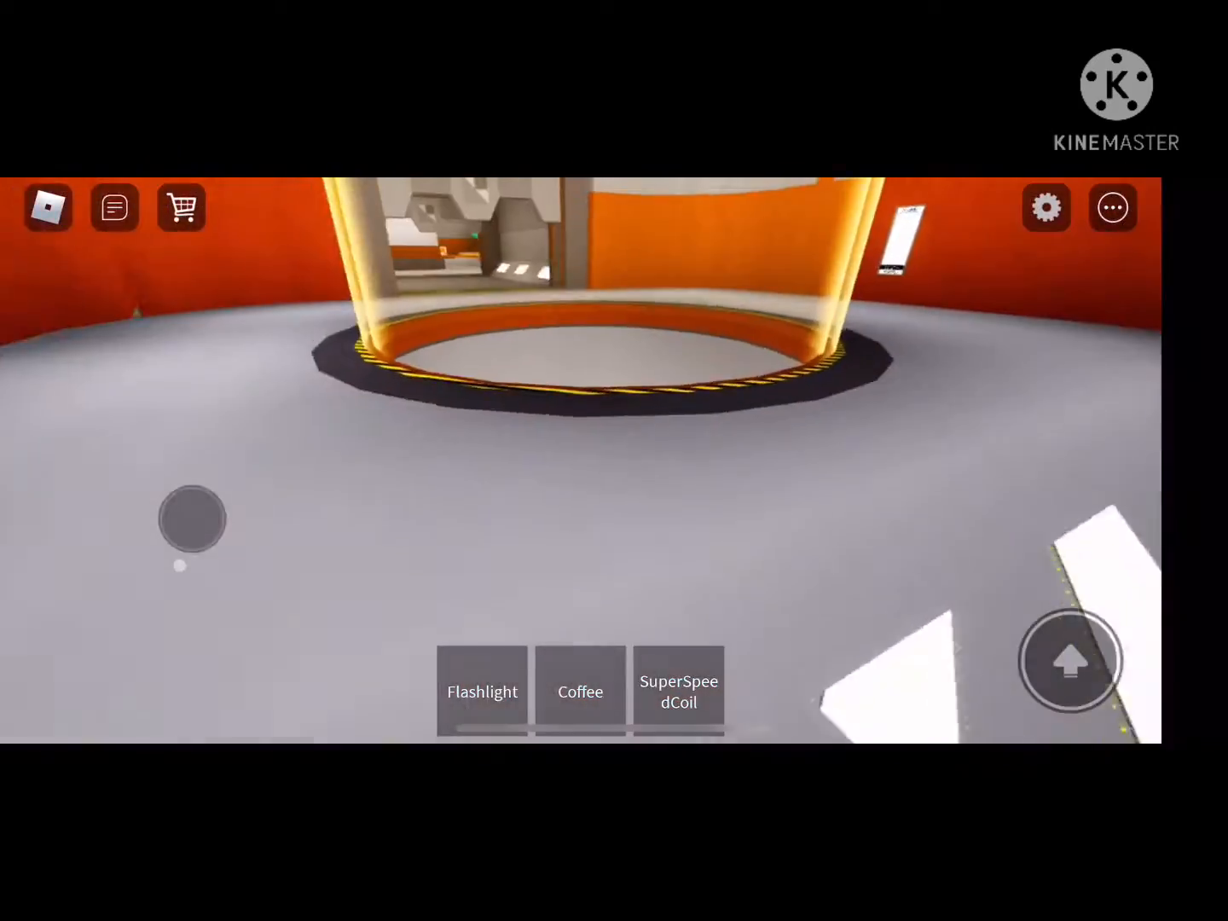
{"action": "left_click", "coordinate": [679, 691]}
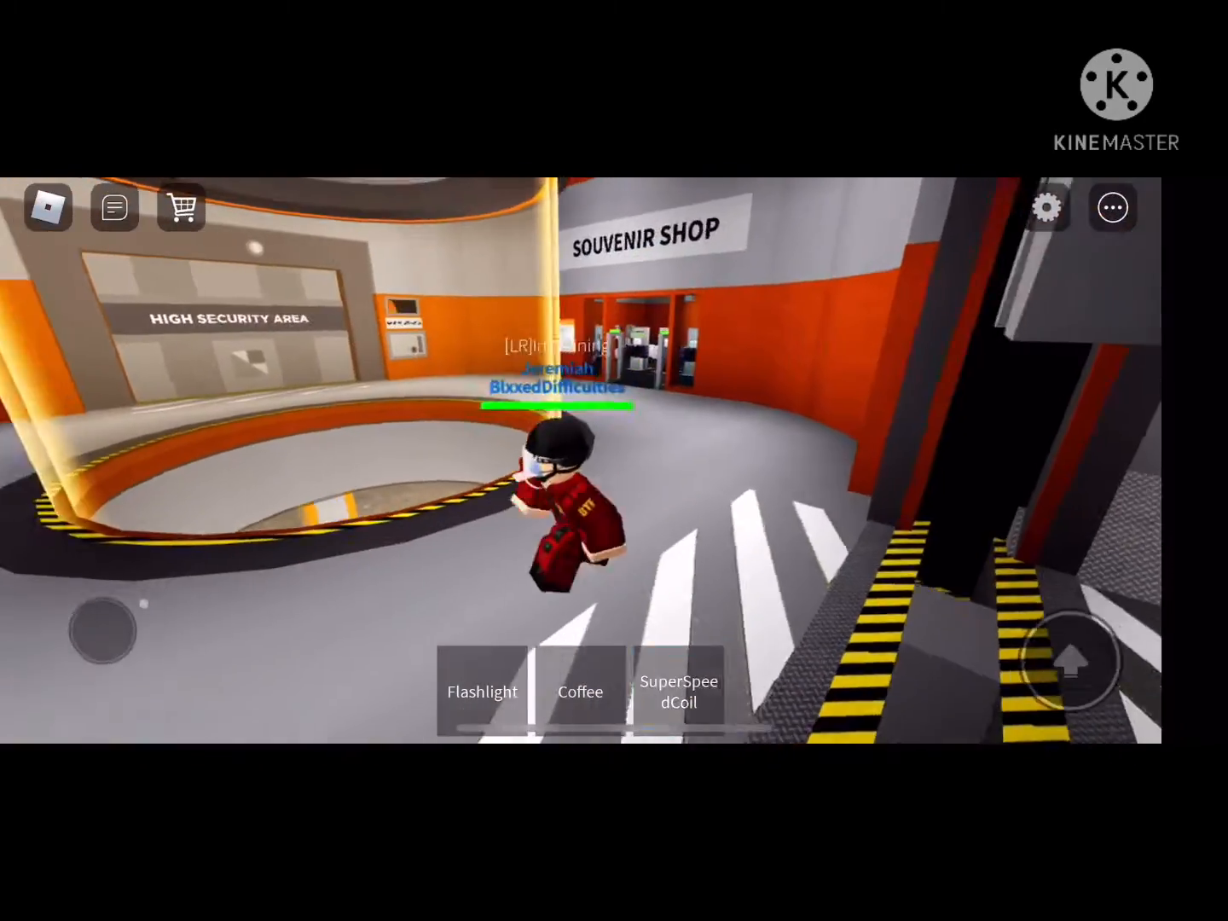
Step: Equip the SuperSpeedCoil from the hotbar near the High Security Area wall
{"action": "left_click", "coordinate": [679, 691]}
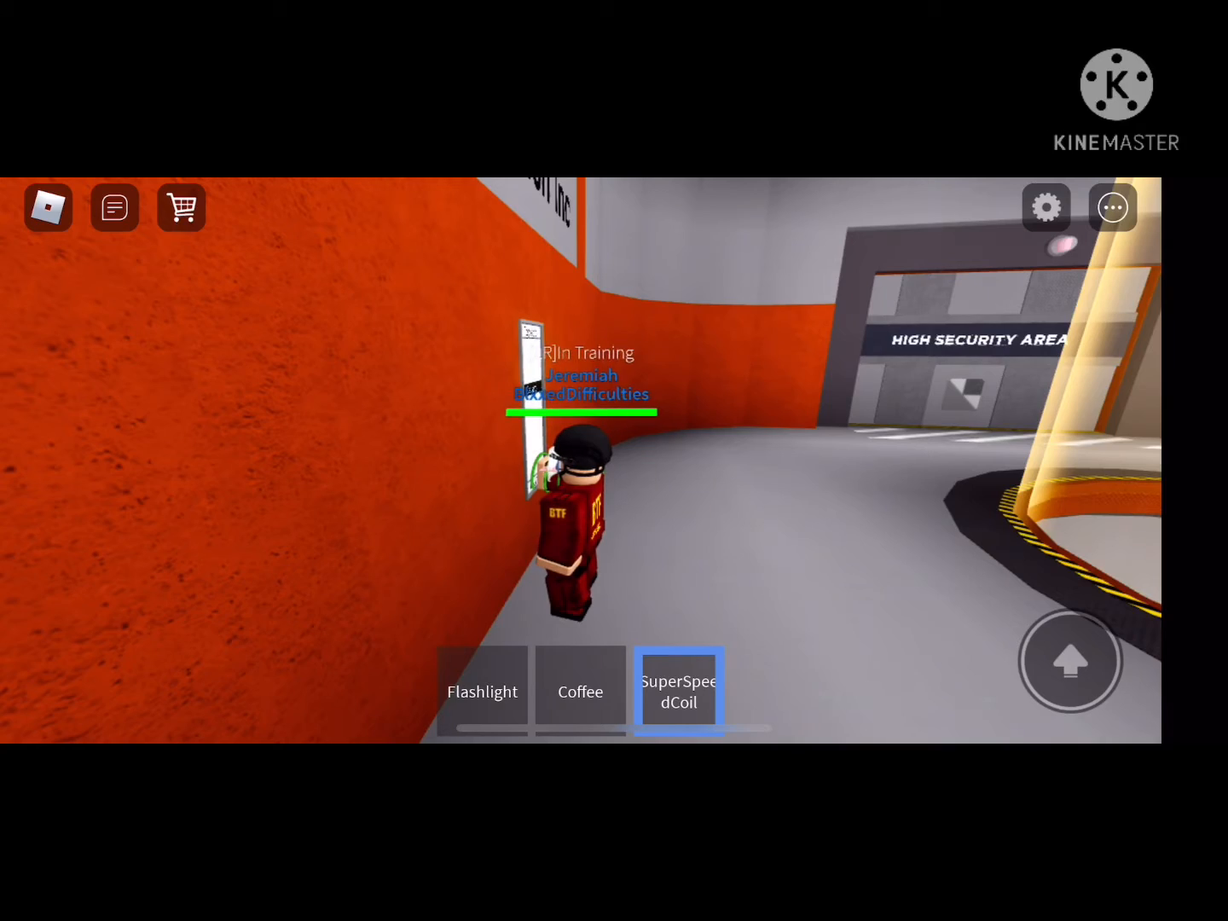
{"action": "mouse_move", "coordinate": [614, 461]}
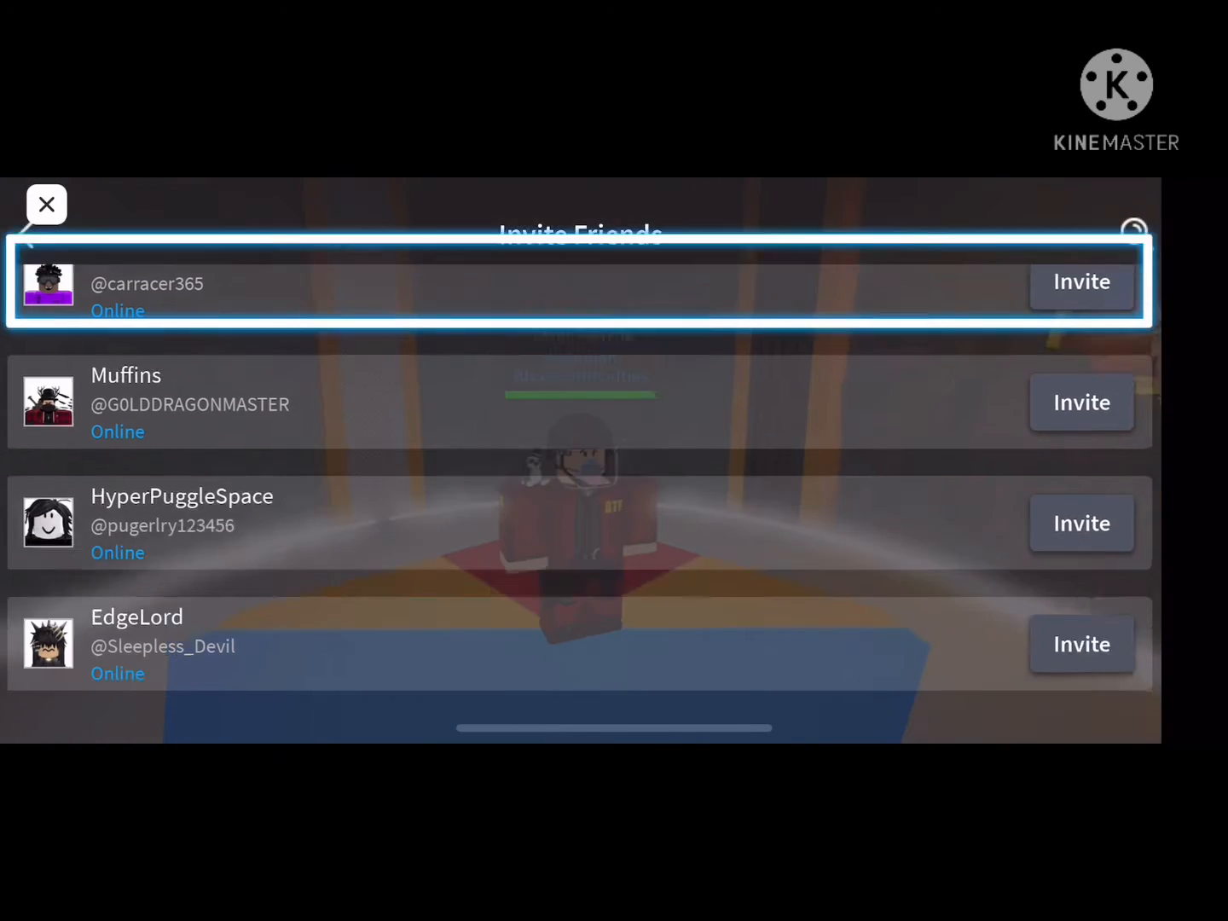
Step: Search the Invite Friends list for 'pigeon' without inviting anyone
{"action": "scroll", "scroll_direction": "down", "scroll_amount": 3}
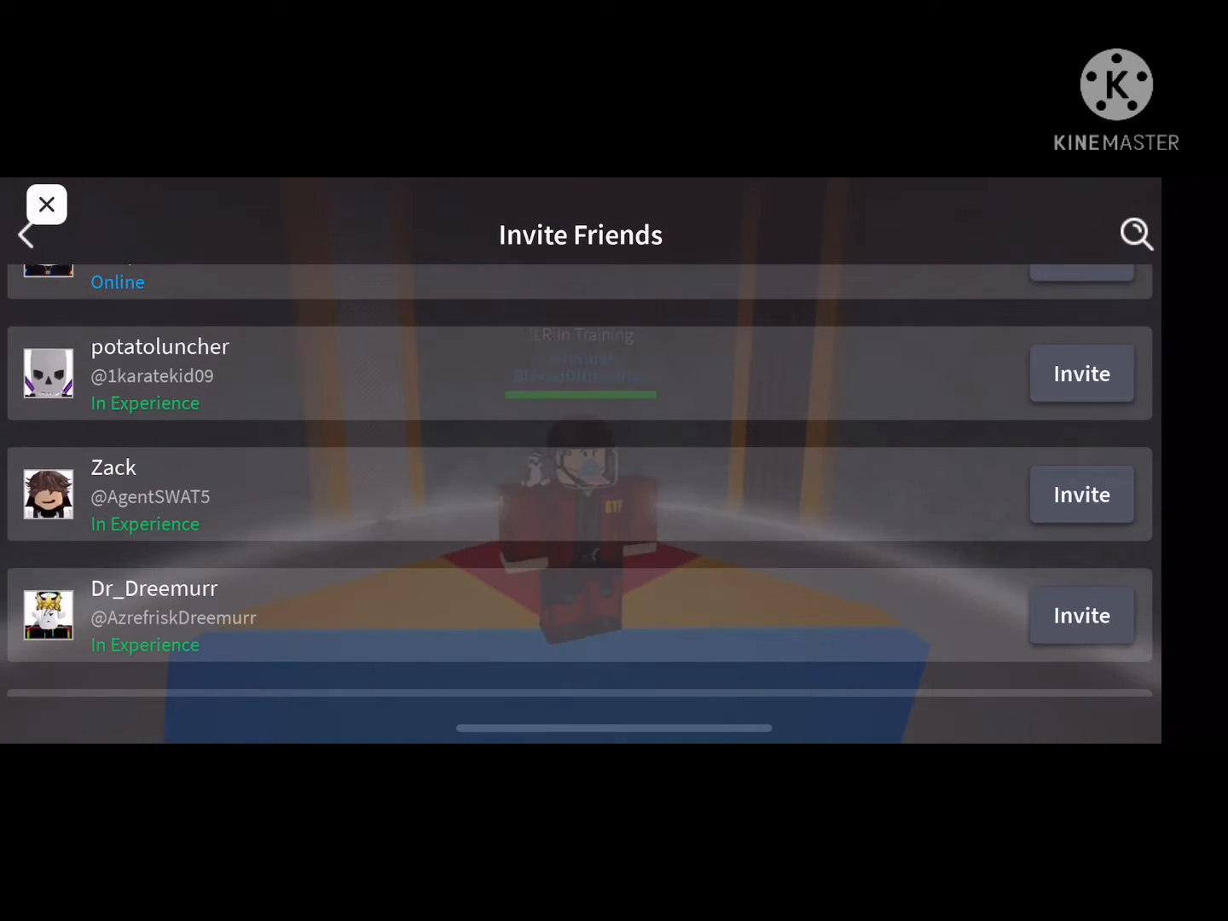
{"action": "left_click", "coordinate": [1136, 233]}
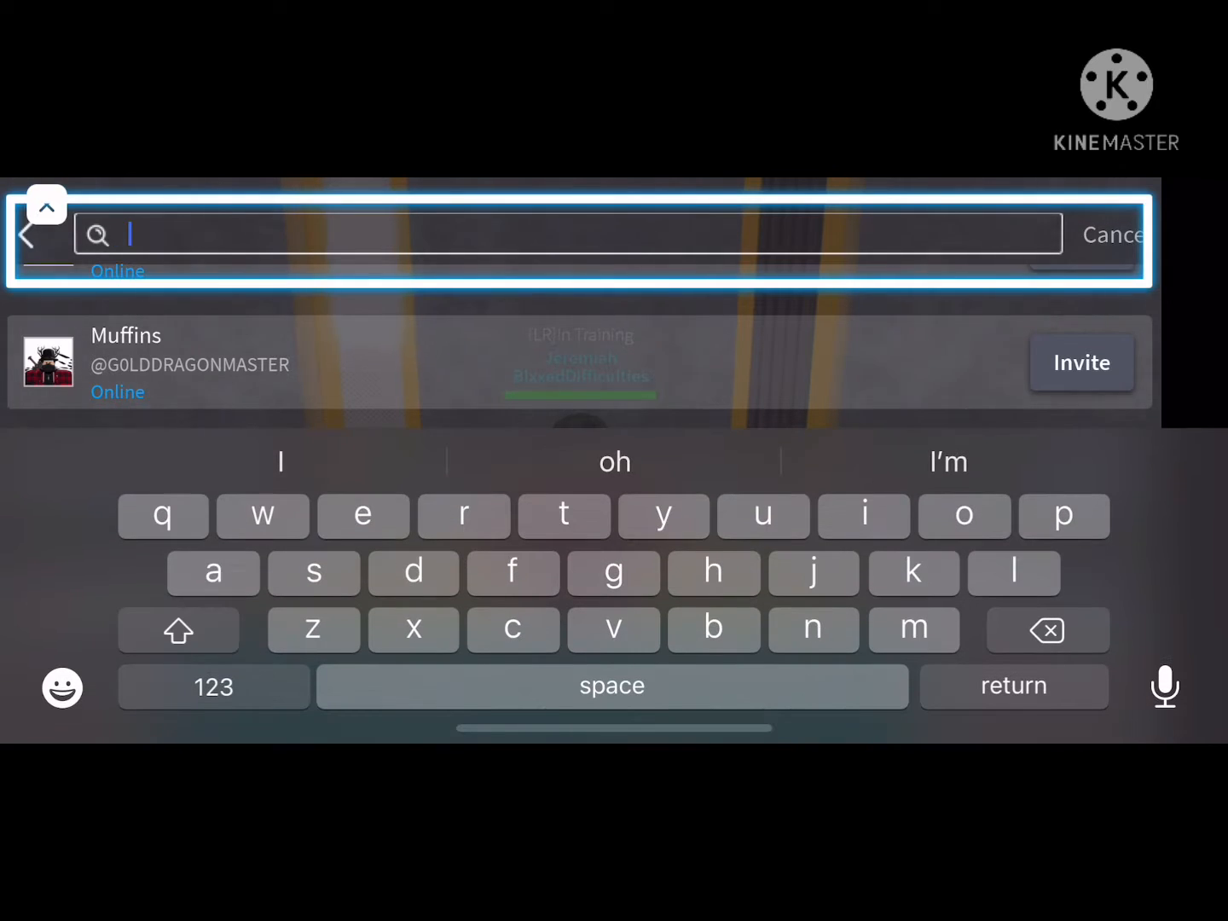
{"action": "type", "text": "pigeo"}
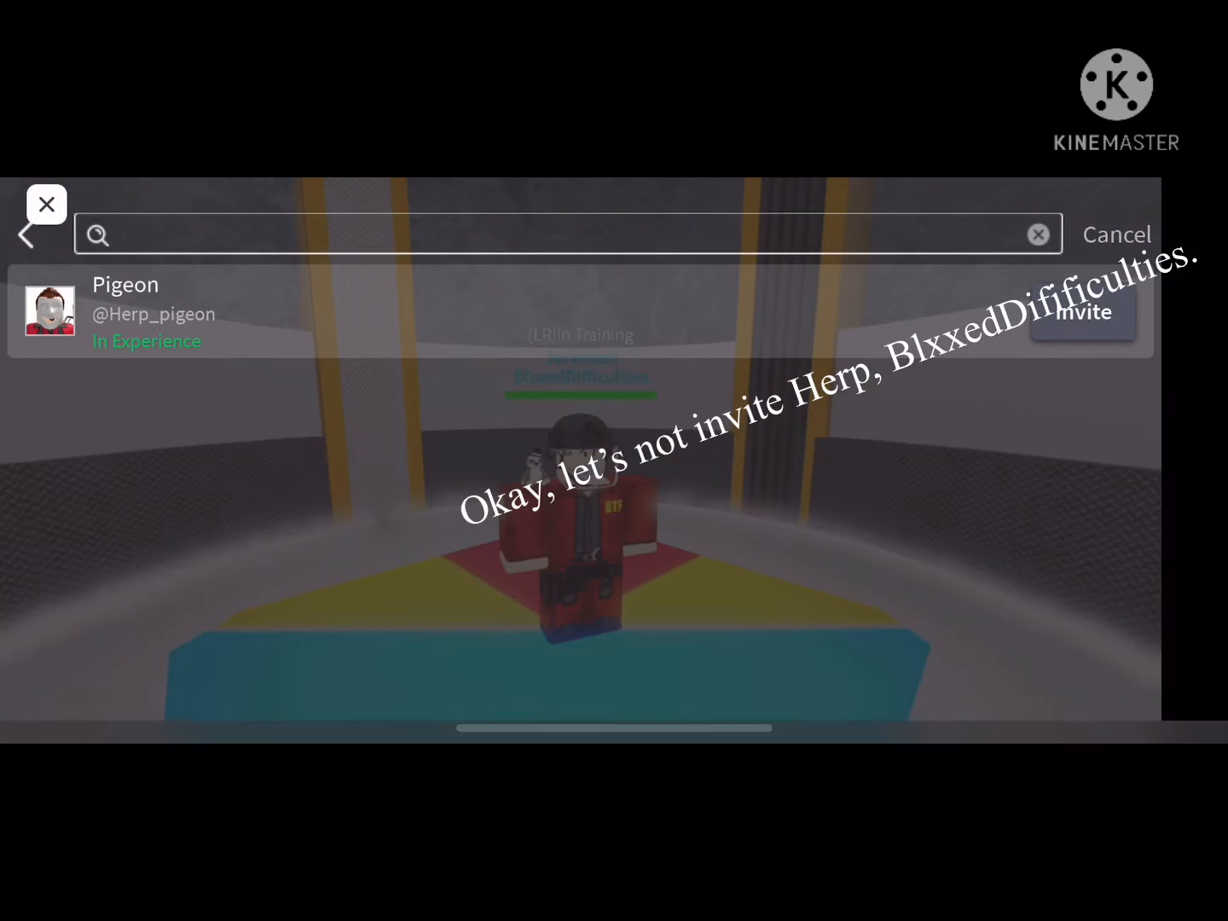
{"action": "type", "text": "pigeon"}
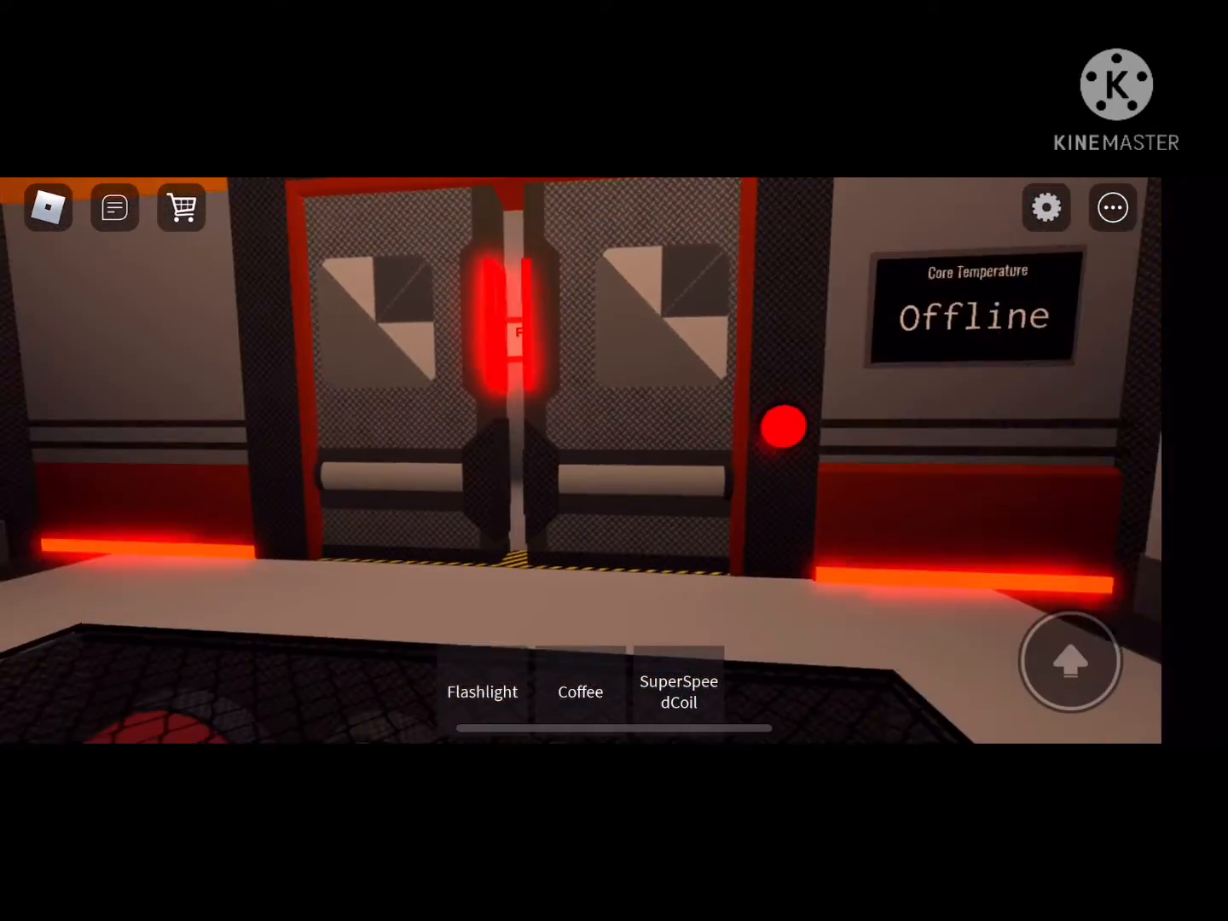
Step: Confirm the reactor ignition and open the airlock door in the corridor
{"action": "left_click", "coordinate": [679, 690]}
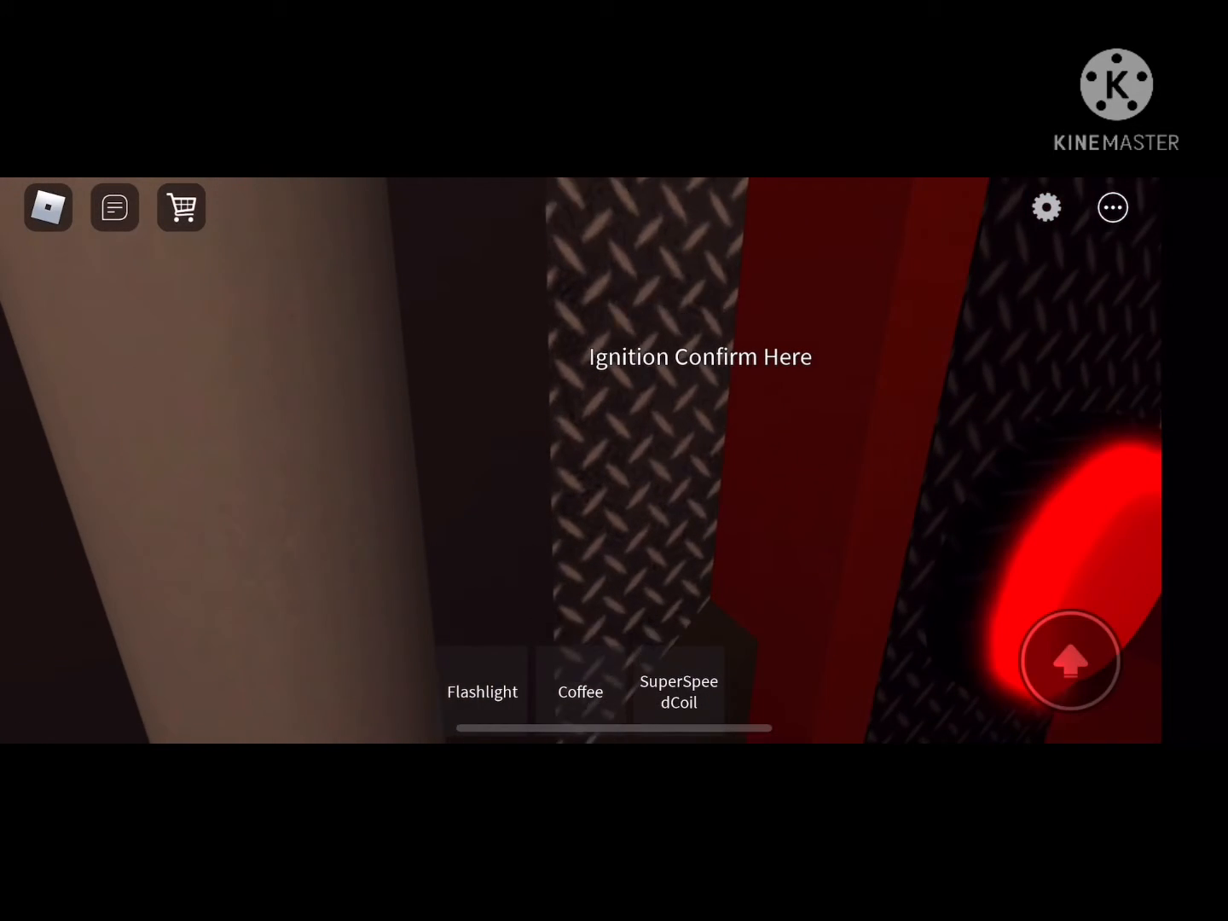
{"action": "left_click", "coordinate": [679, 692]}
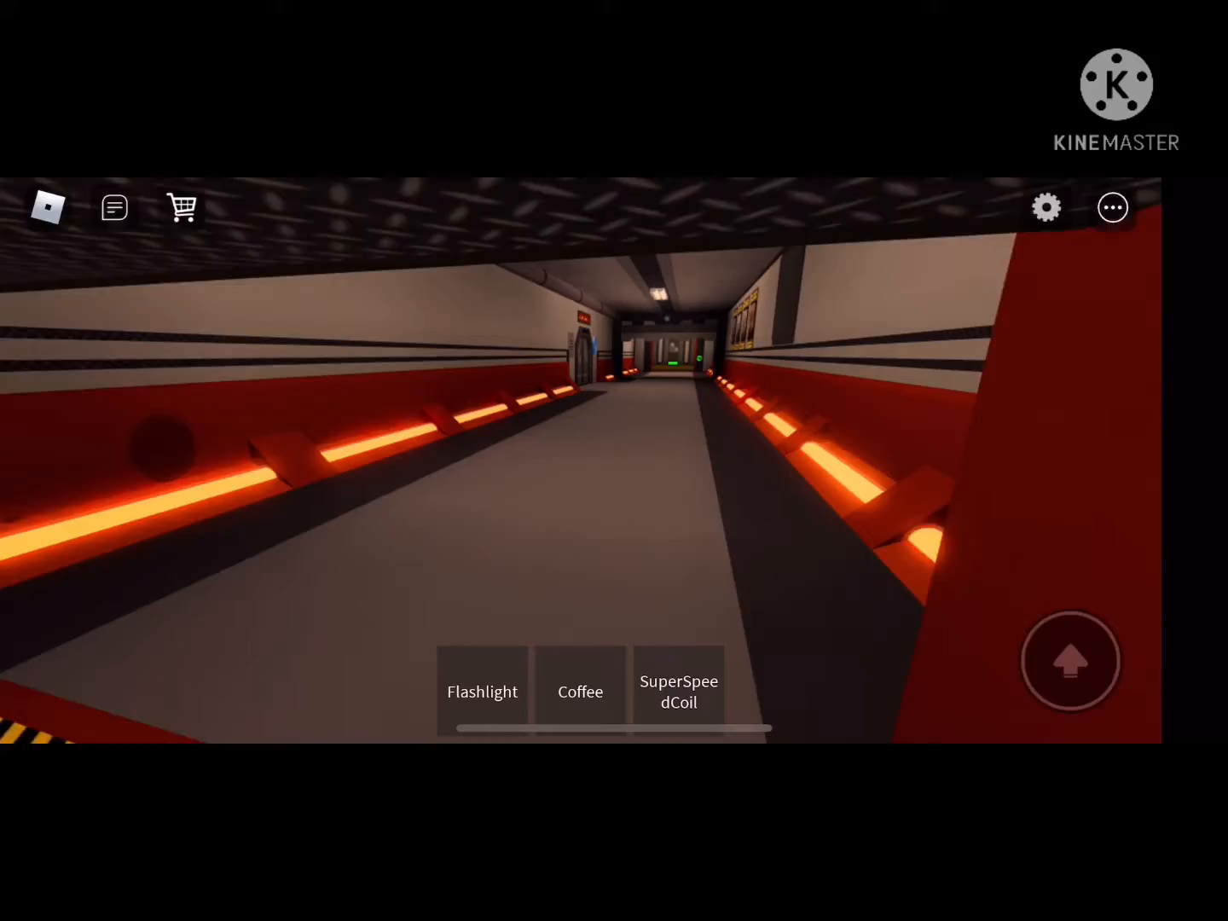
{"action": "left_click", "coordinate": [679, 691]}
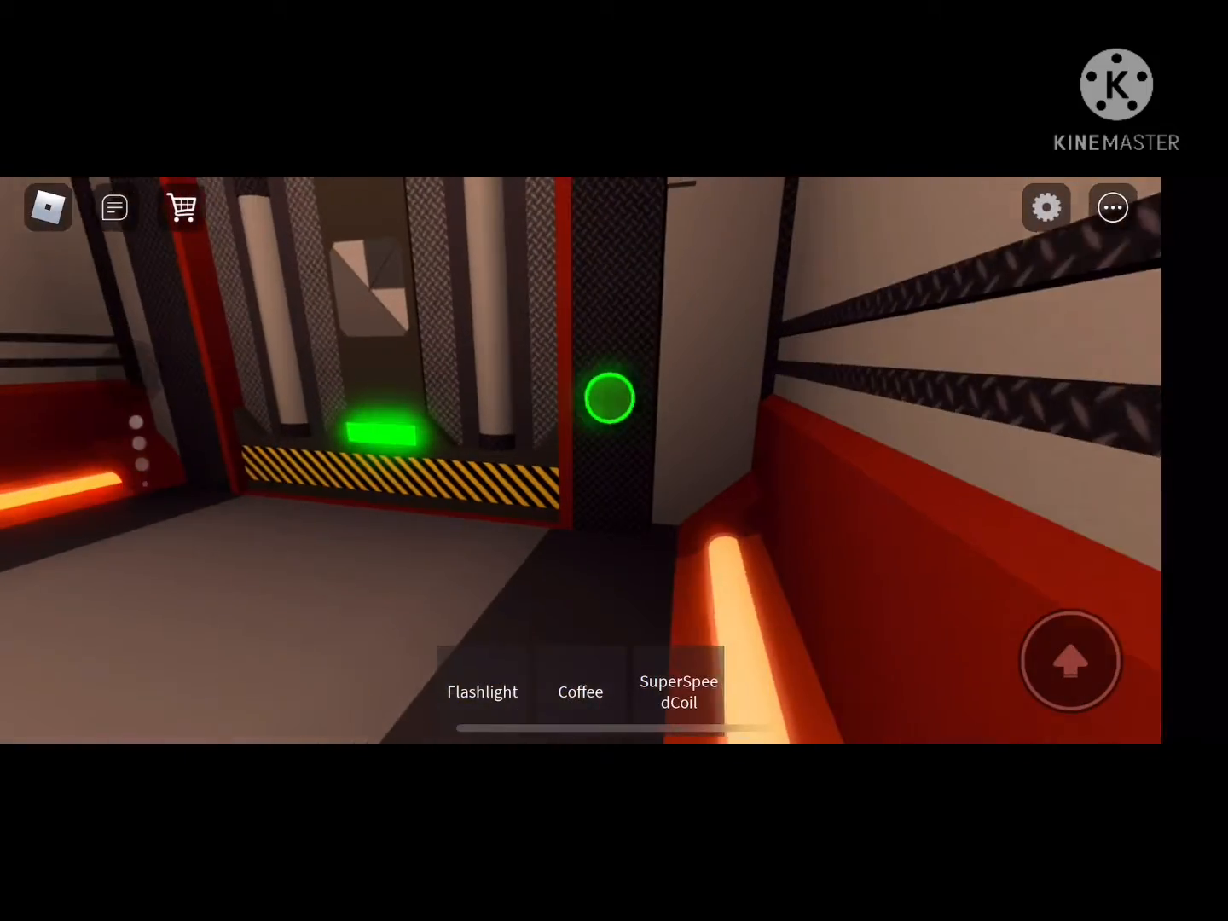
{"action": "left_click", "coordinate": [679, 691]}
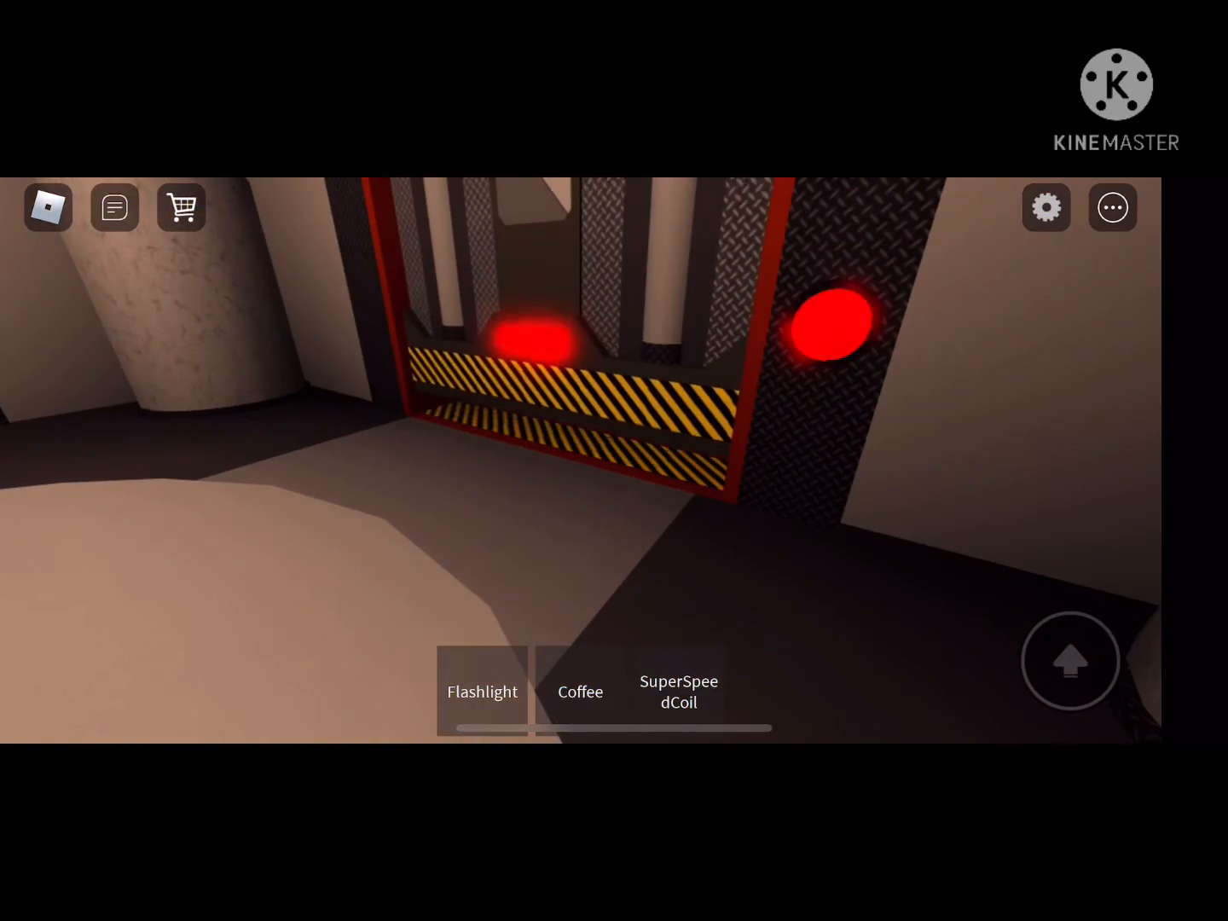
Step: Walk the red-lit corridors past the security doors back to the closed reactor doors
{"action": "left_click", "coordinate": [679, 691]}
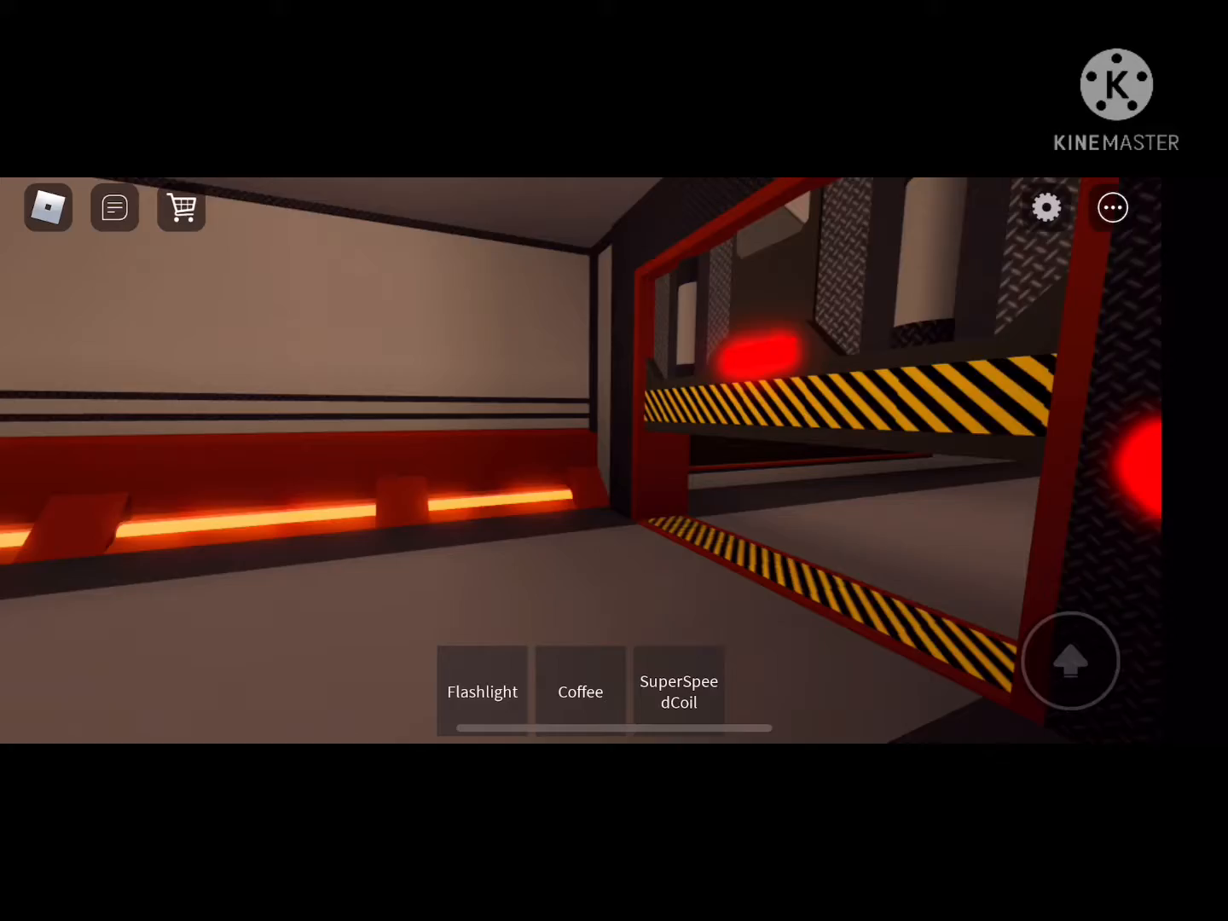
{"action": "left_click", "coordinate": [678, 692]}
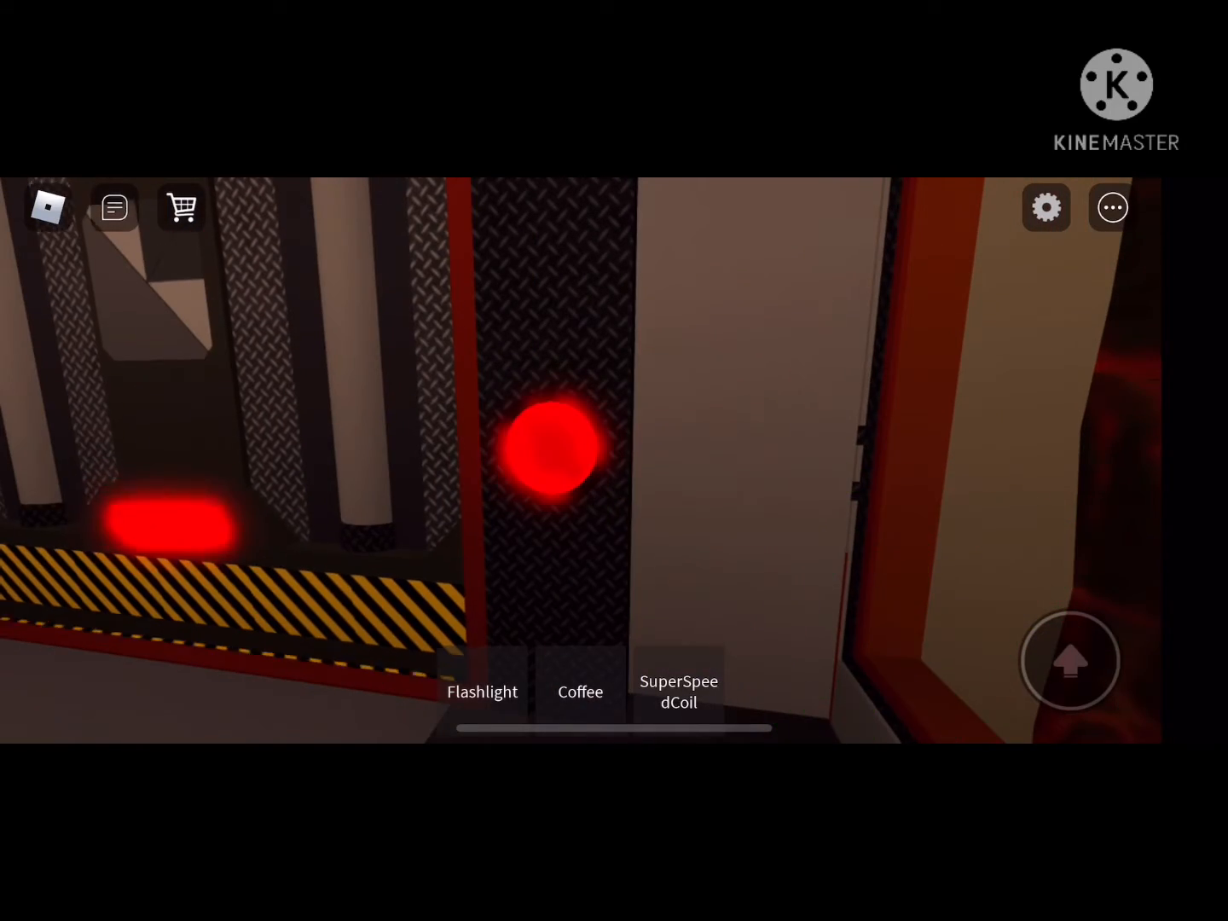
{"action": "left_click", "coordinate": [679, 691]}
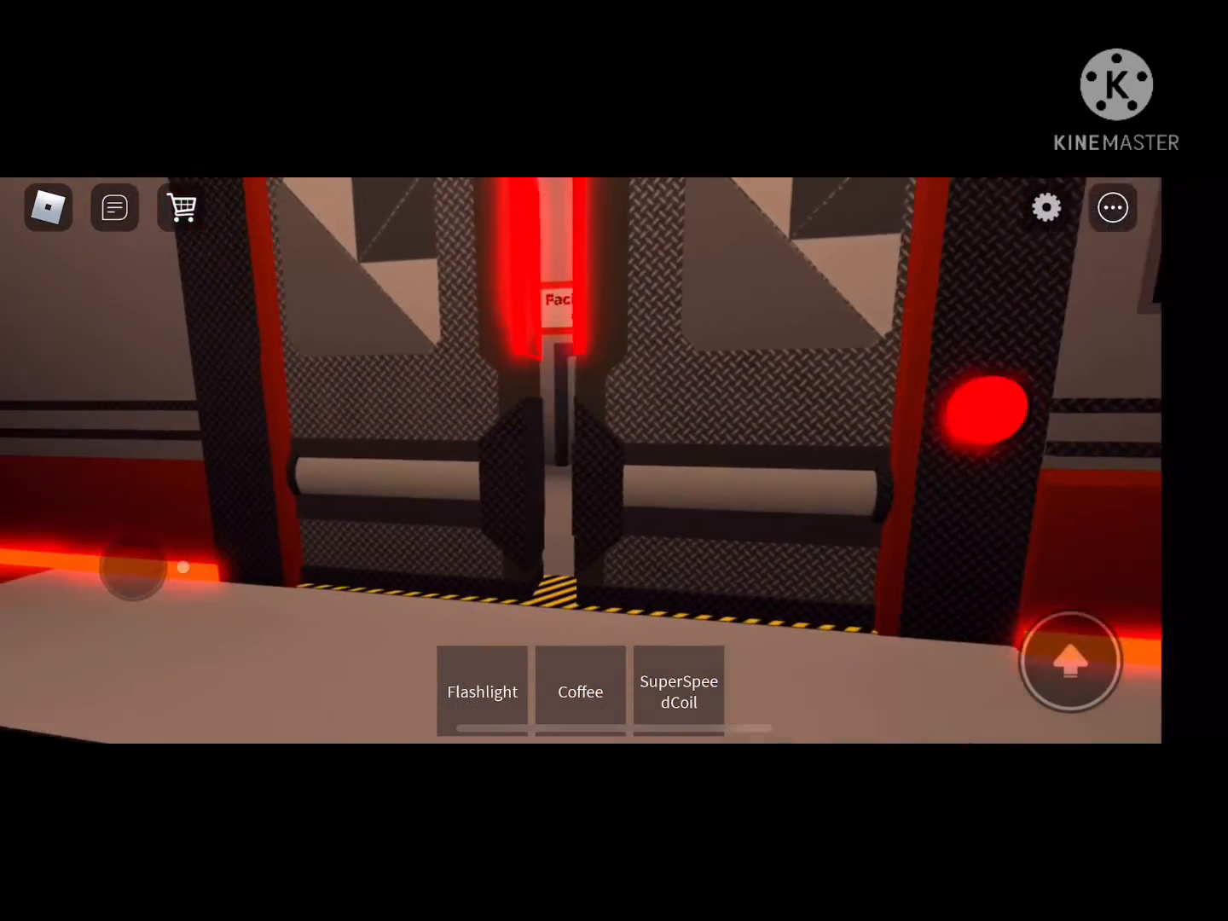
Step: Press the red startup button at the control console so the reactor lasers fire
{"action": "left_click", "coordinate": [679, 691]}
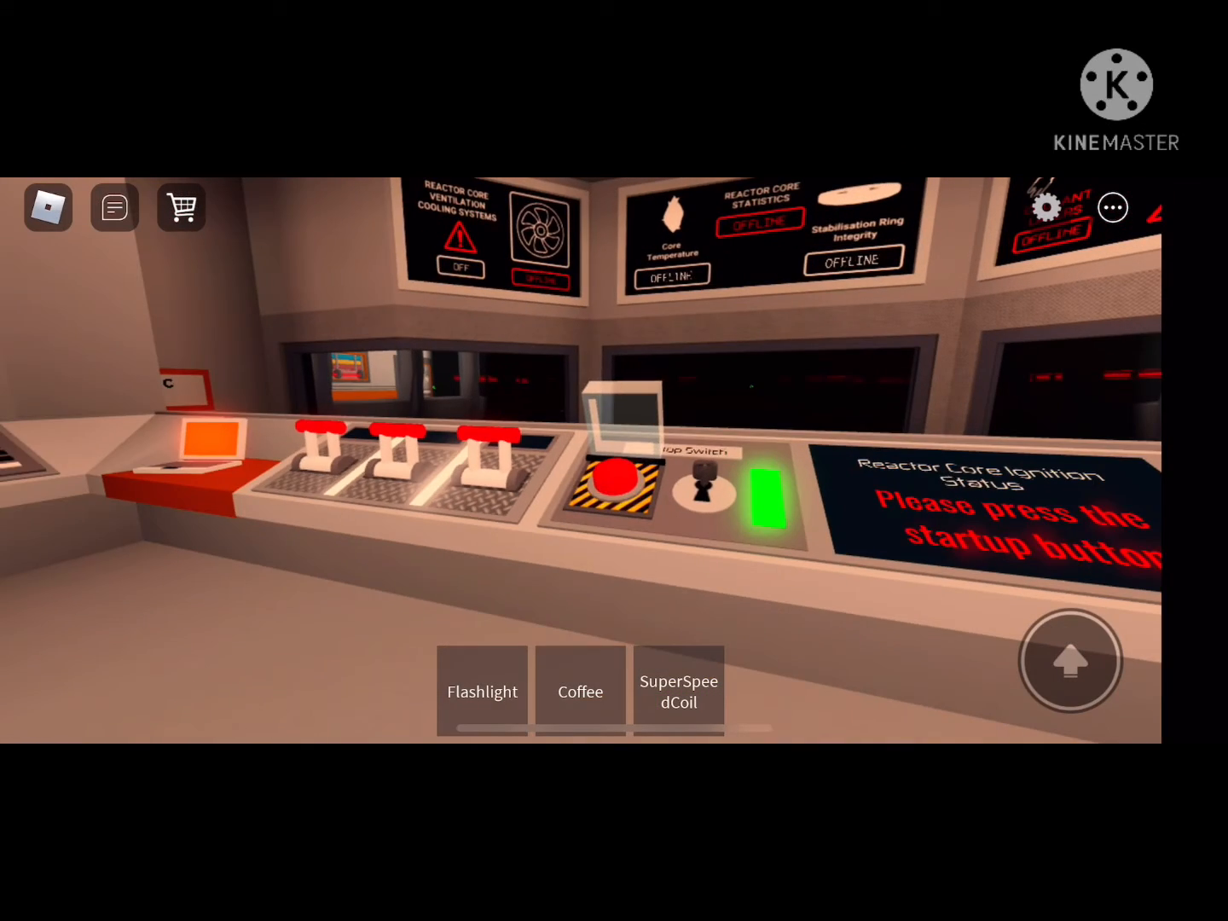
{"action": "left_click", "coordinate": [679, 691]}
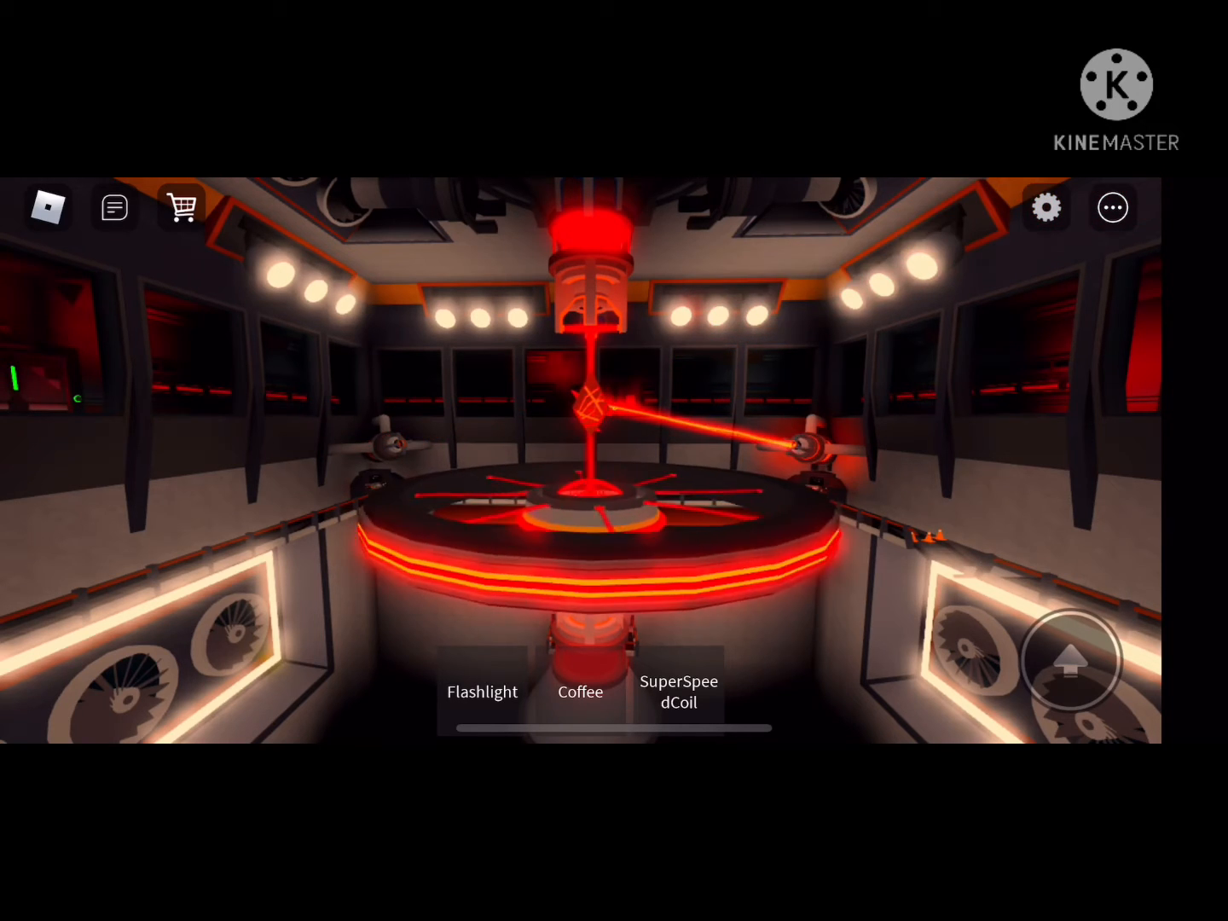
Step: Drop from the core chamber through the dark passage onto the red-railed catwalk
{"action": "left_click", "coordinate": [679, 691]}
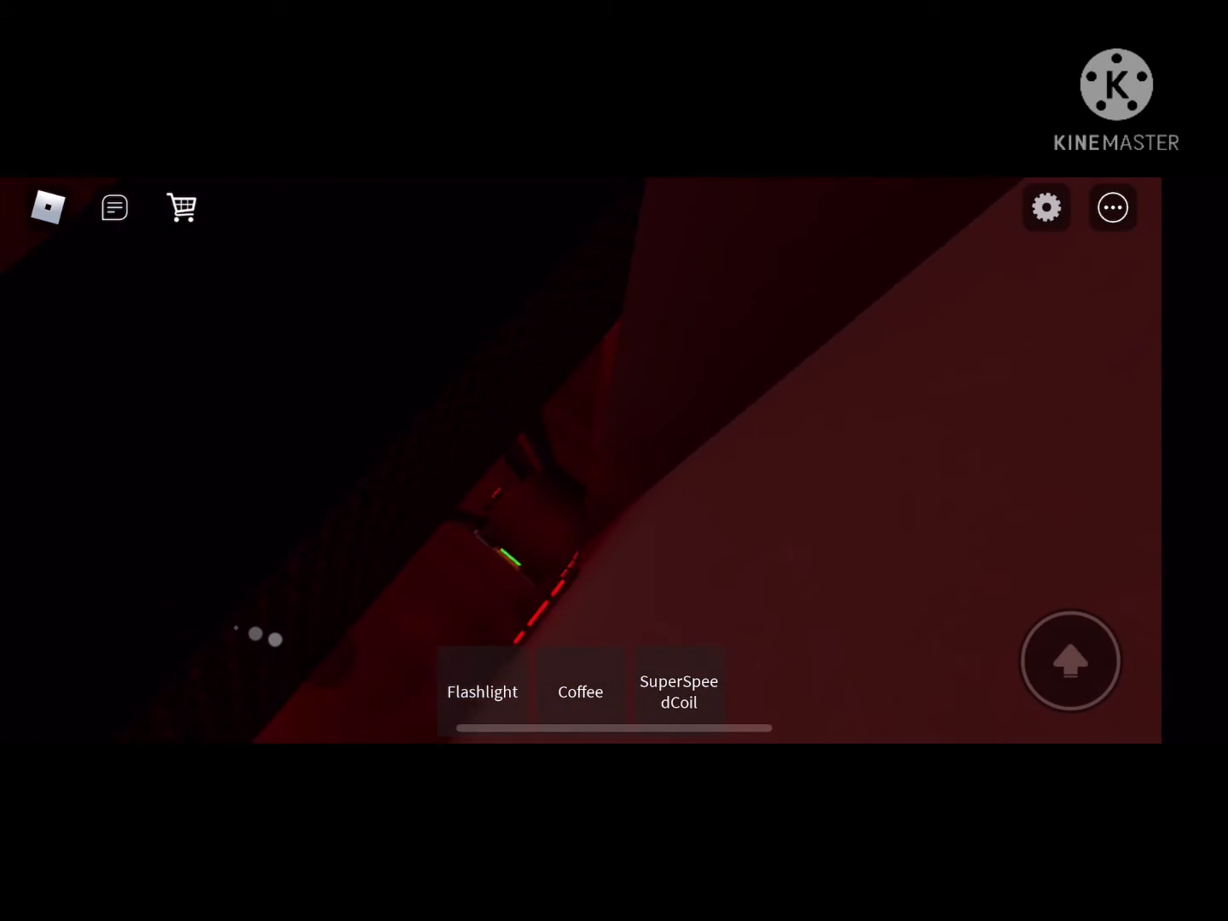
{"action": "left_click", "coordinate": [679, 693]}
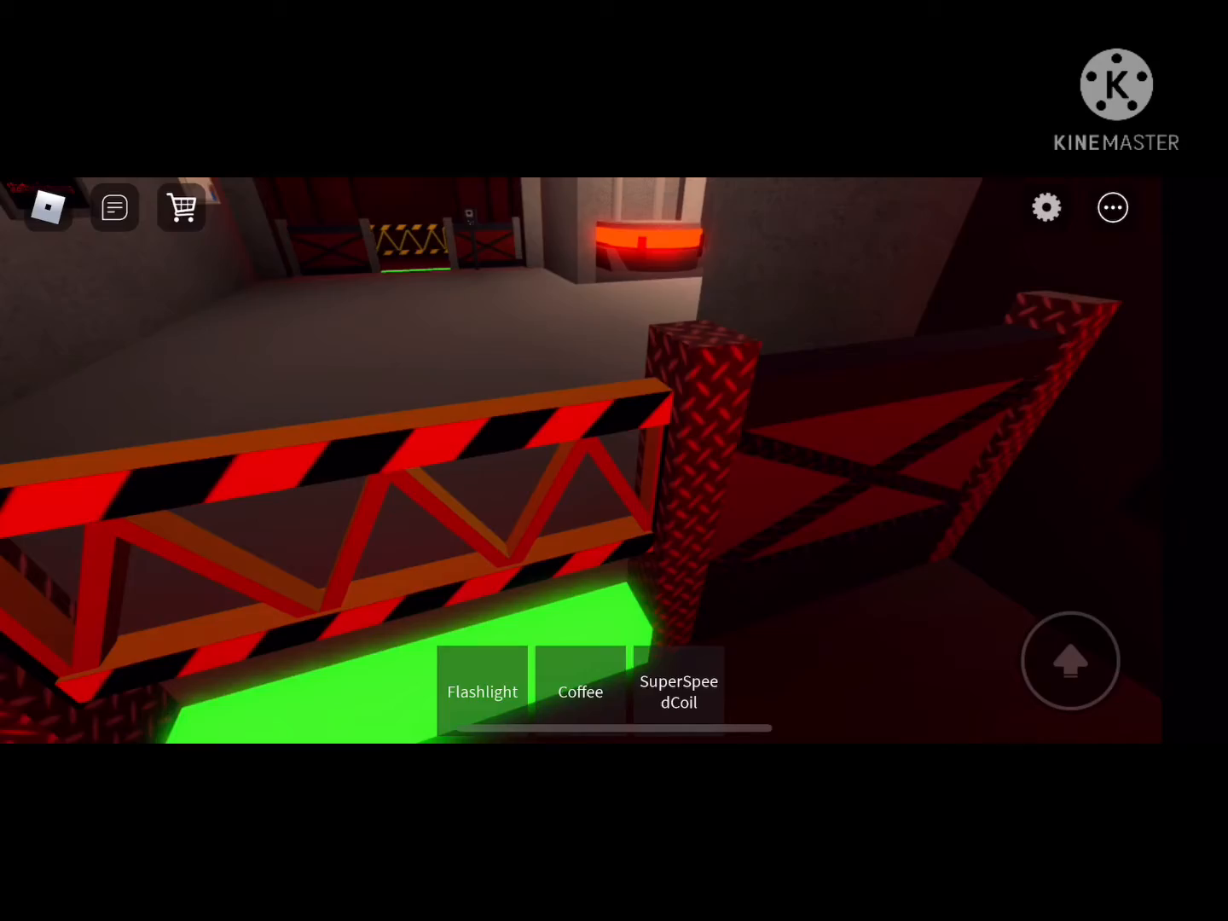
Step: Press the airlock button, enter past the suit stations and wait for the doors to open
{"action": "left_click", "coordinate": [679, 690]}
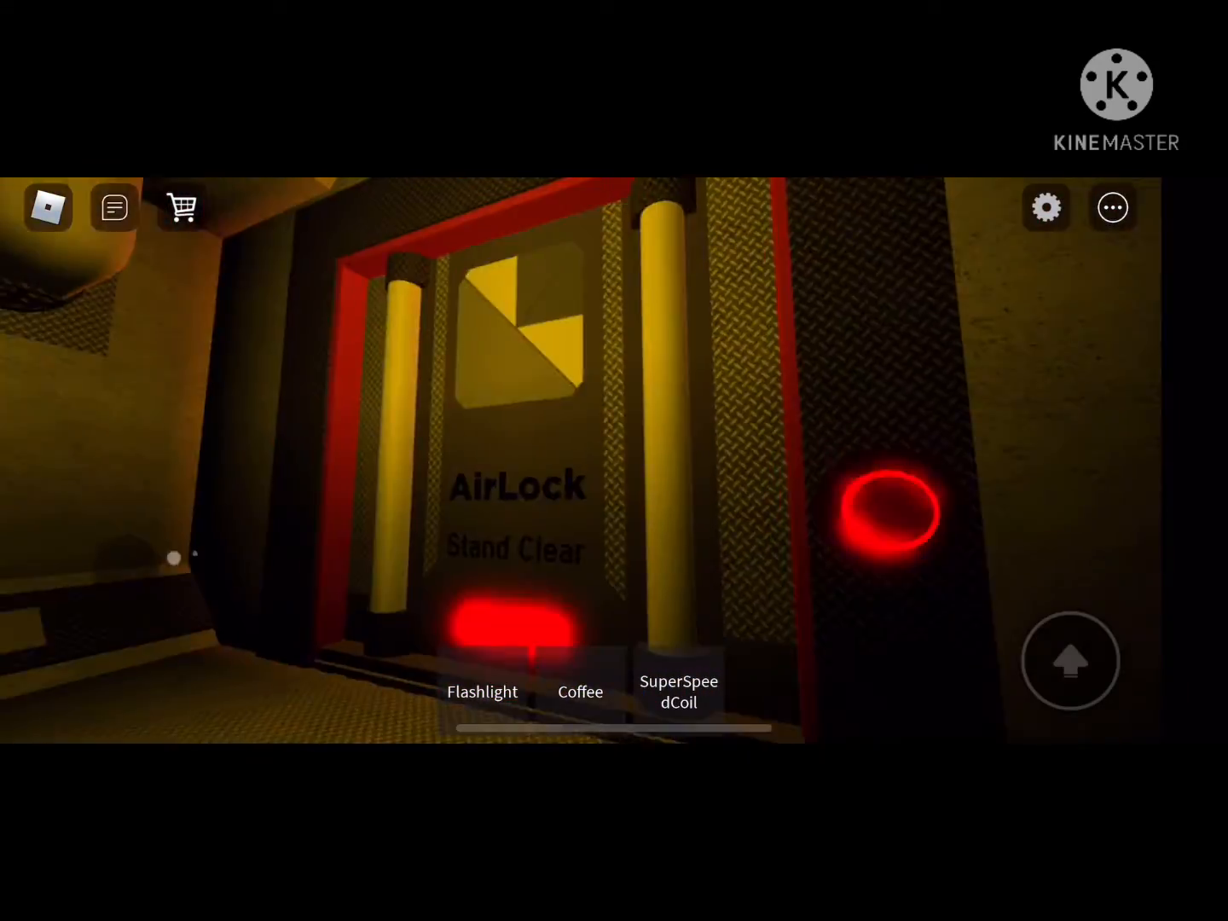
{"action": "left_click", "coordinate": [679, 691]}
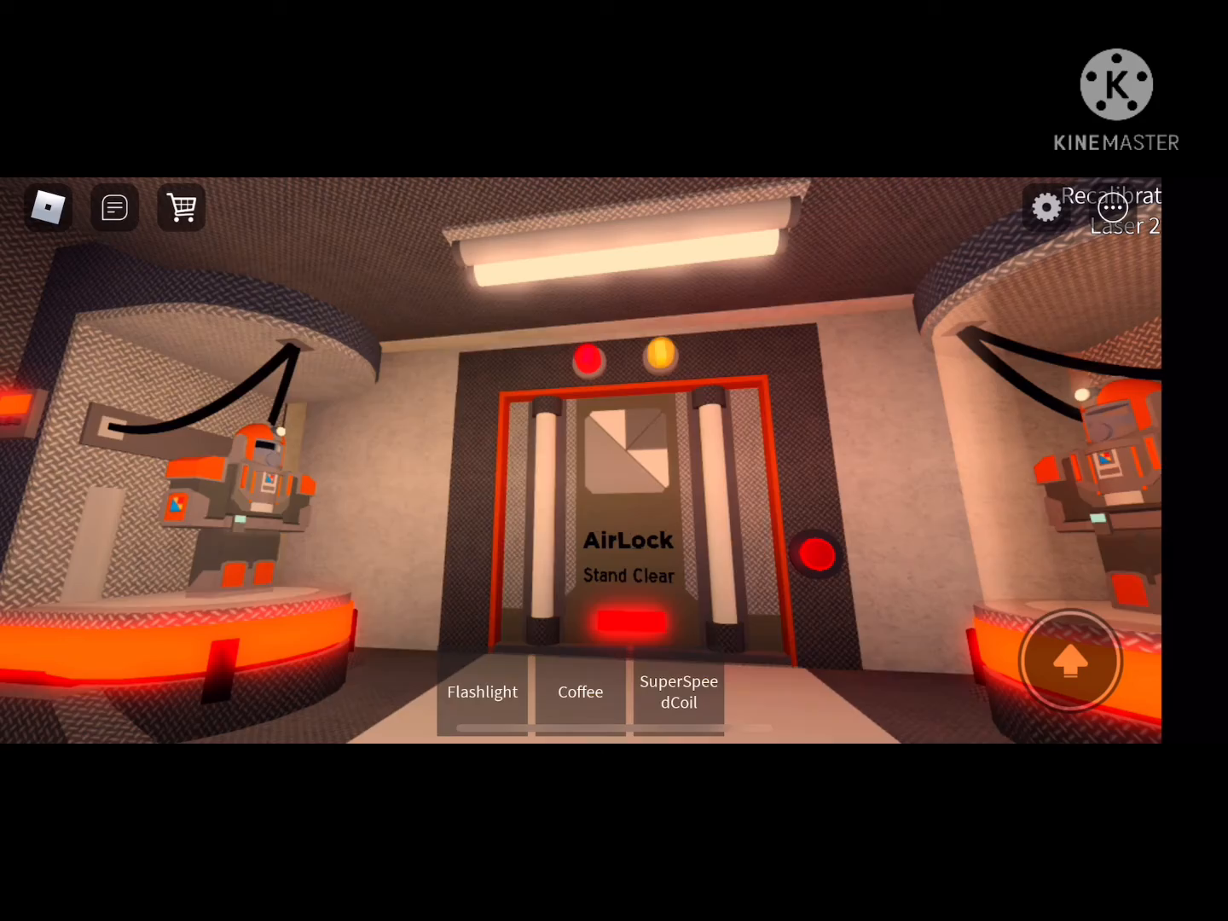
{"action": "left_click", "coordinate": [679, 693]}
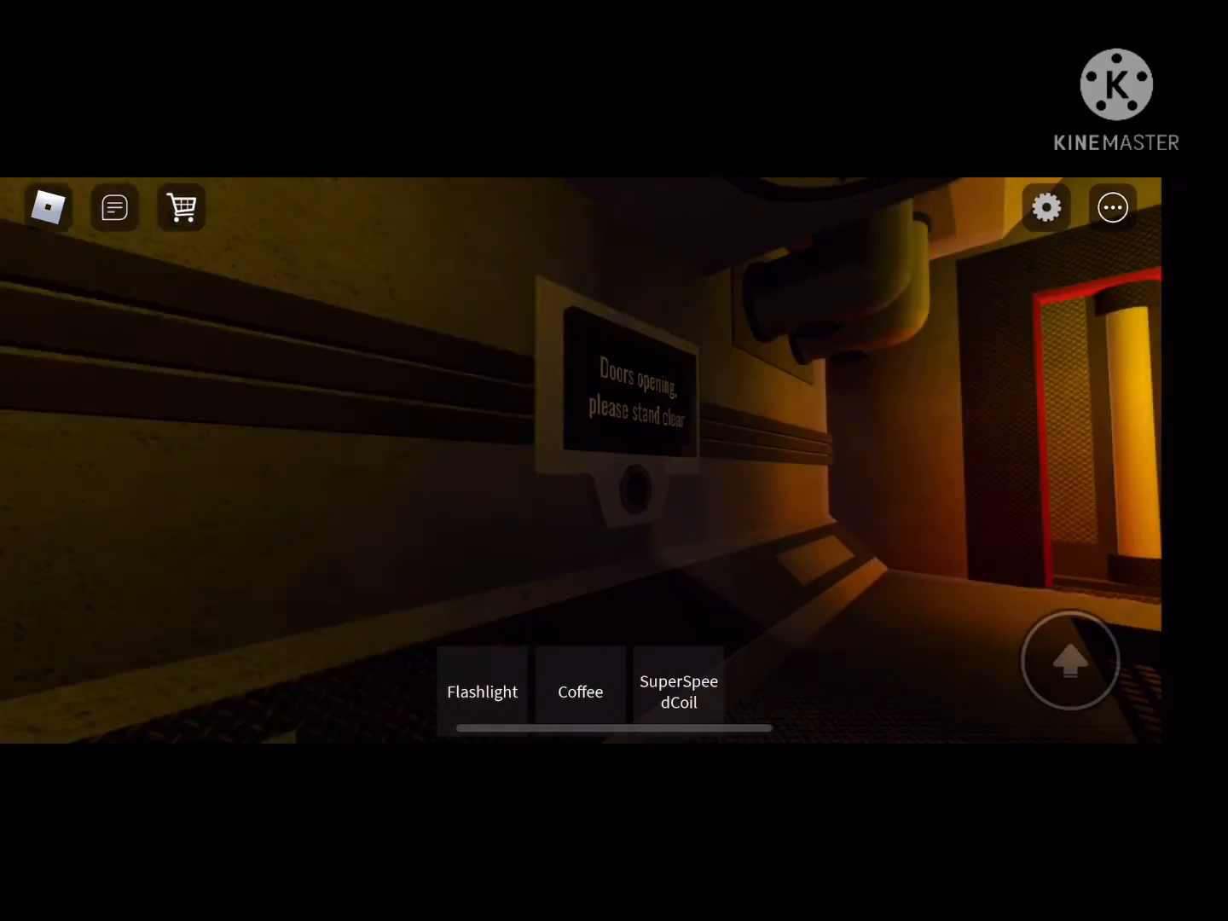
Step: Recalibrate Power Laser 2 from its control console, leaving REG power selected
{"action": "left_click", "coordinate": [679, 691]}
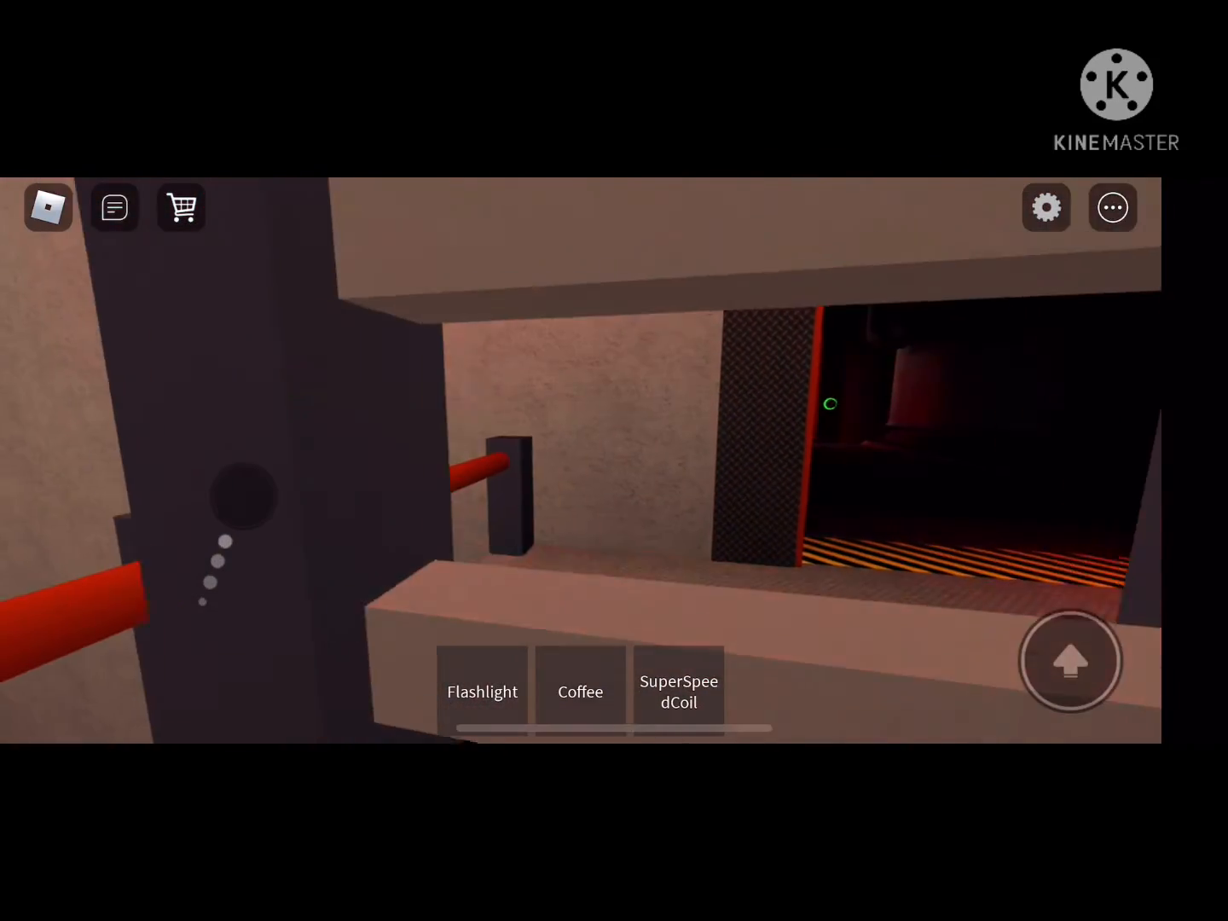
{"action": "left_click", "coordinate": [679, 691]}
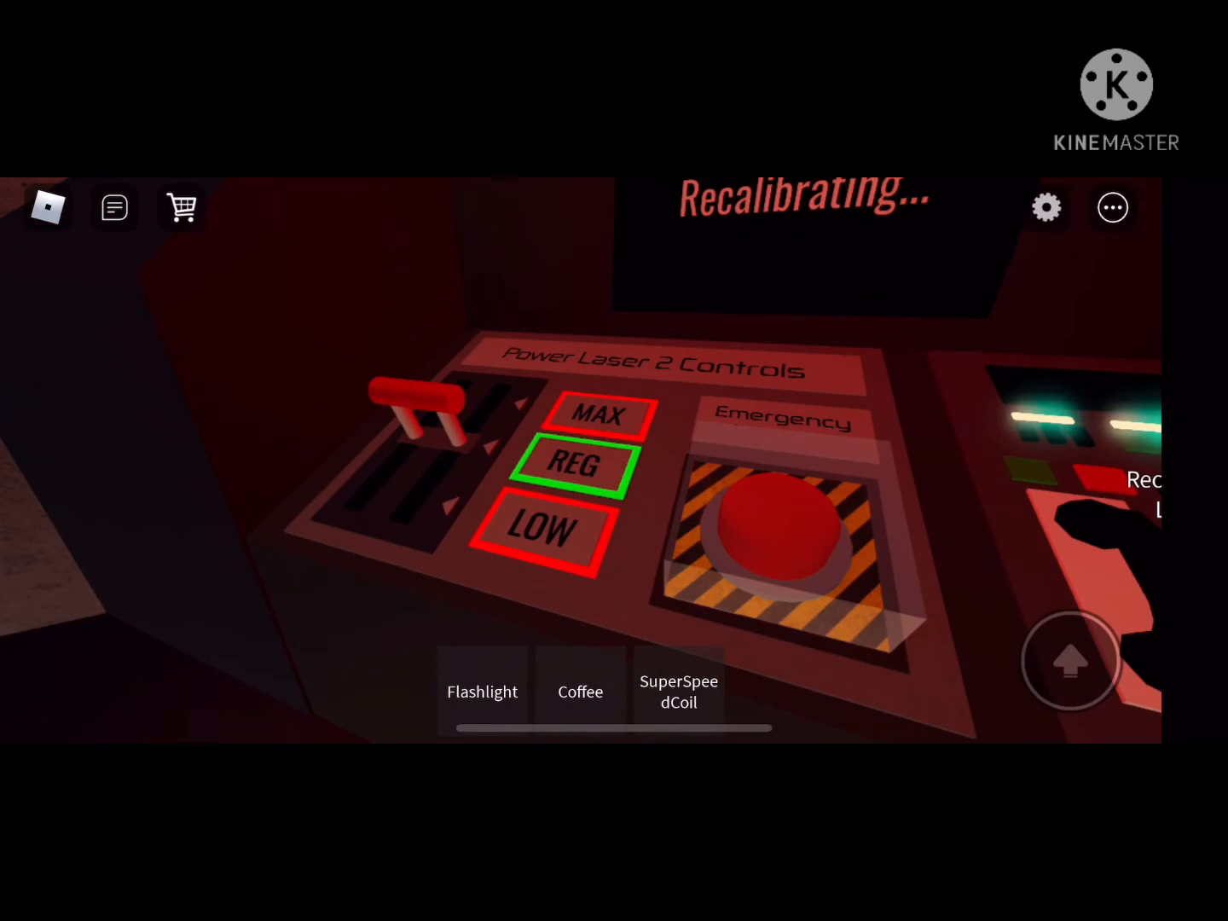
Step: Equip the SuperSpeedCoil on the catwalk above the reactor core
{"action": "left_click", "coordinate": [679, 693]}
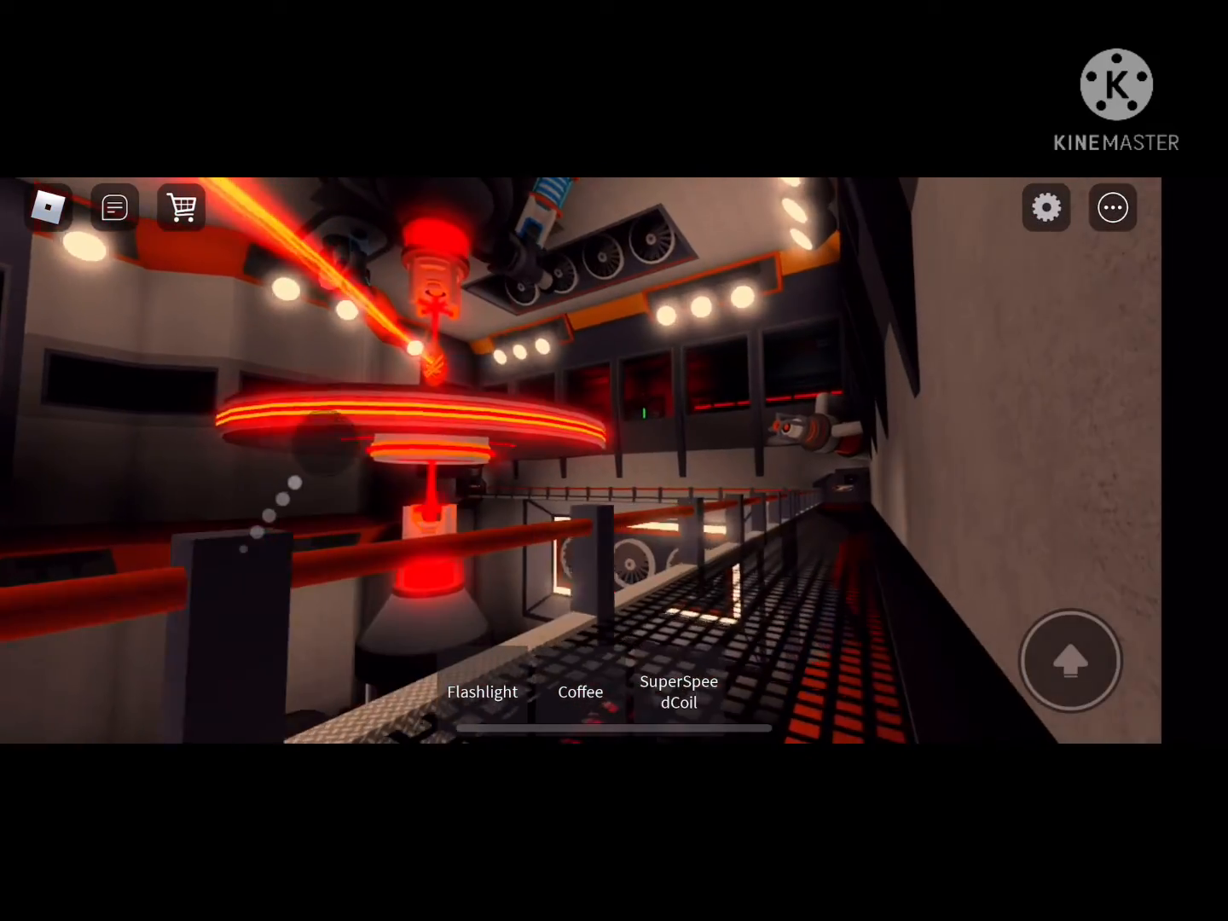
{"action": "left_click", "coordinate": [679, 692]}
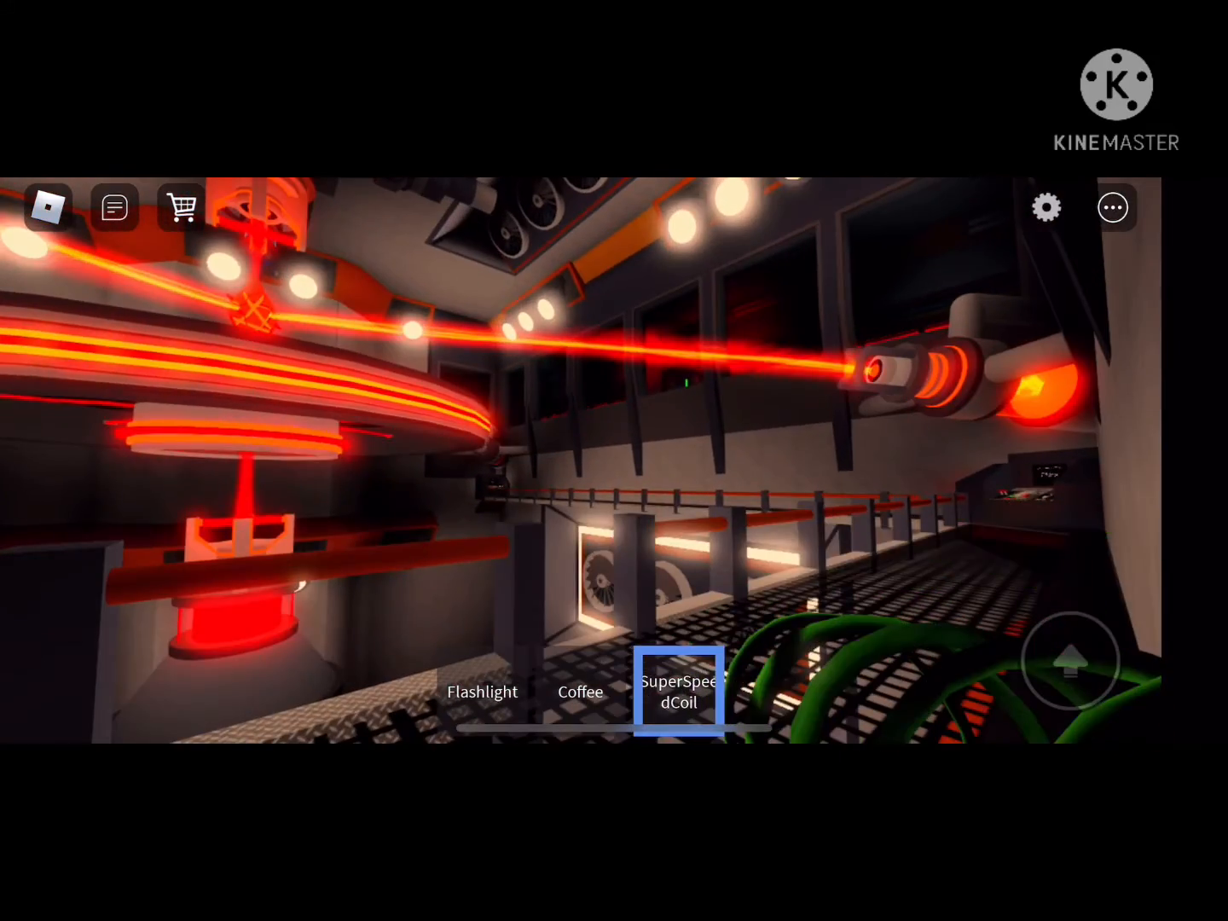